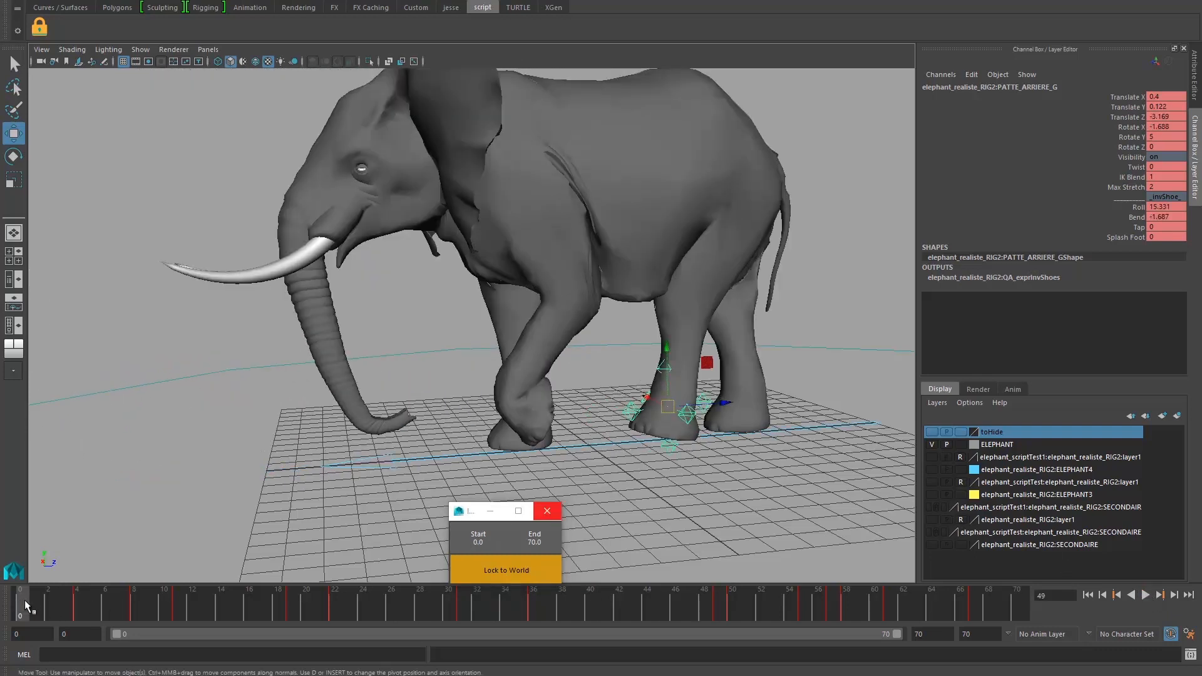
Set the Lock to World start frame to 4, where the back foot touches down.
left_click(95, 602)
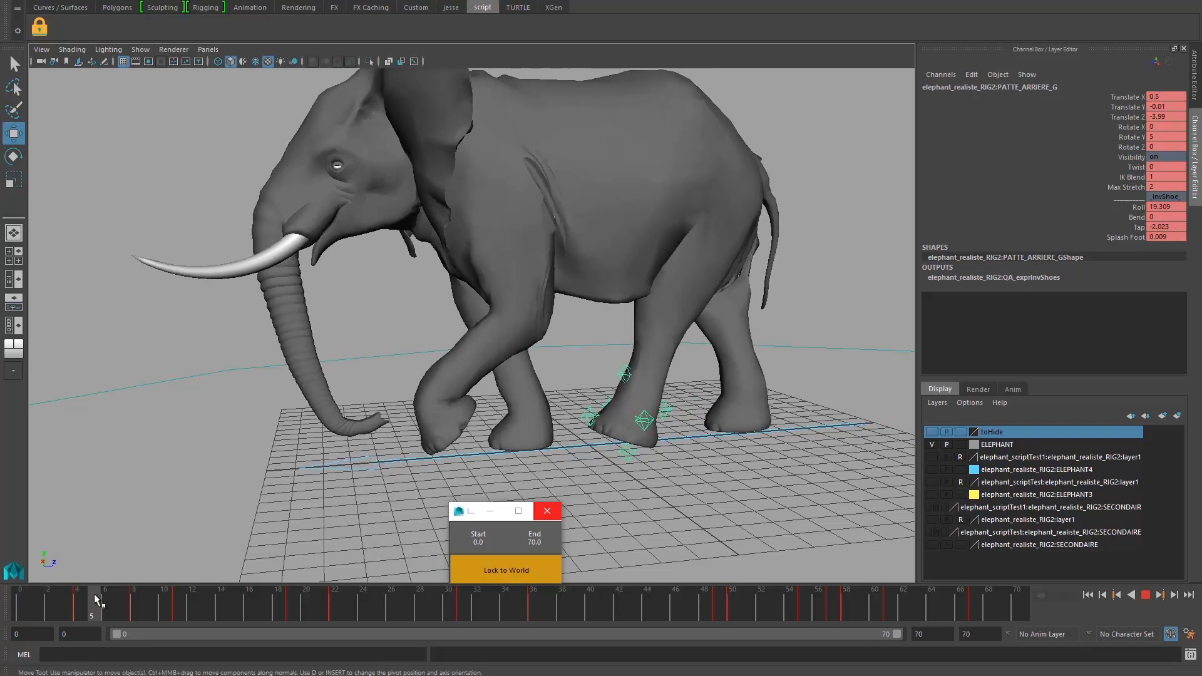
left_click(76, 602)
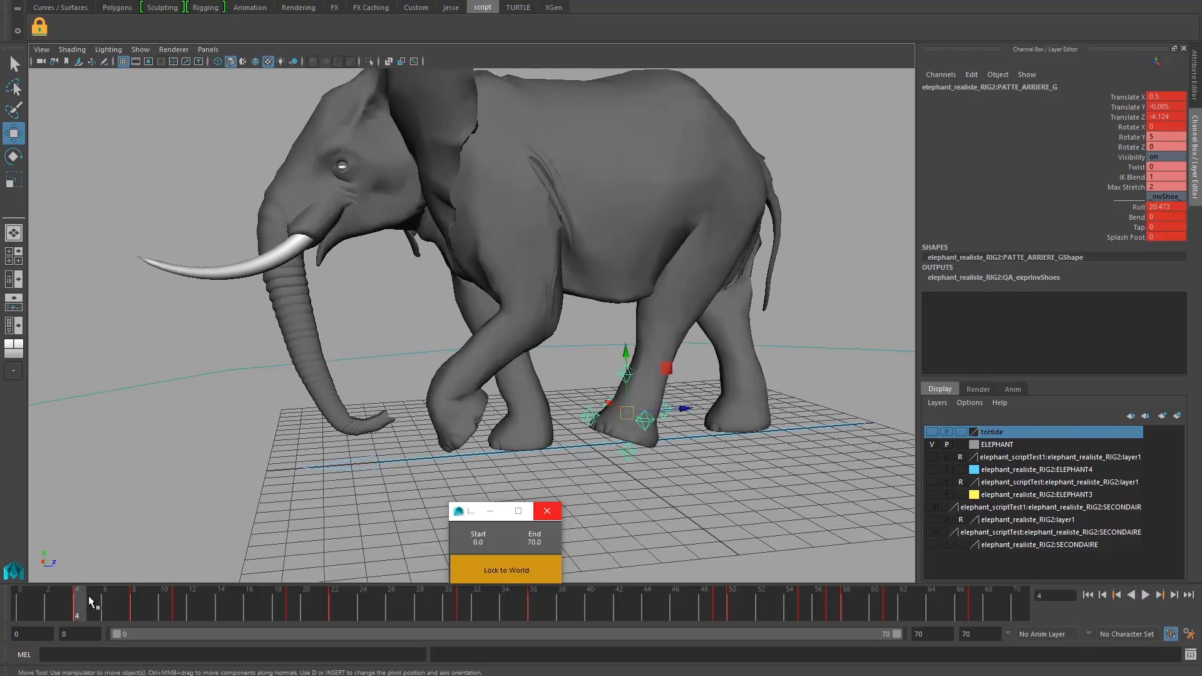
left_click(1159, 594)
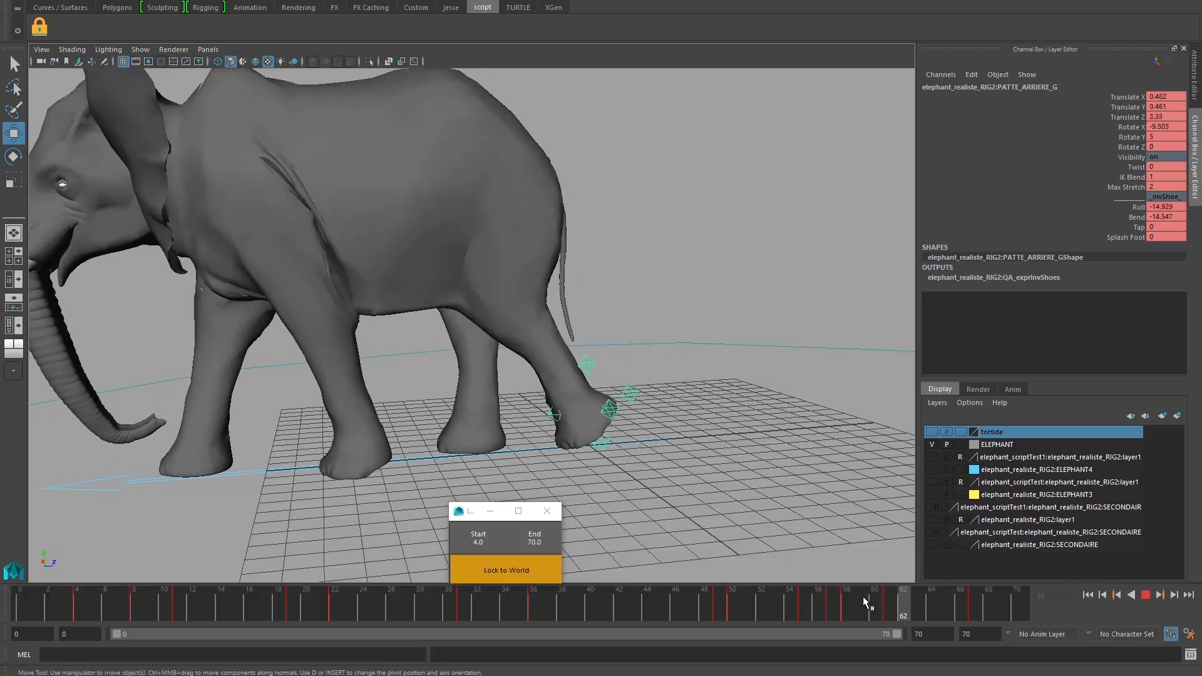
Set the lock end frame to 58 and select the Translate Z channel.
left_click(845, 601)
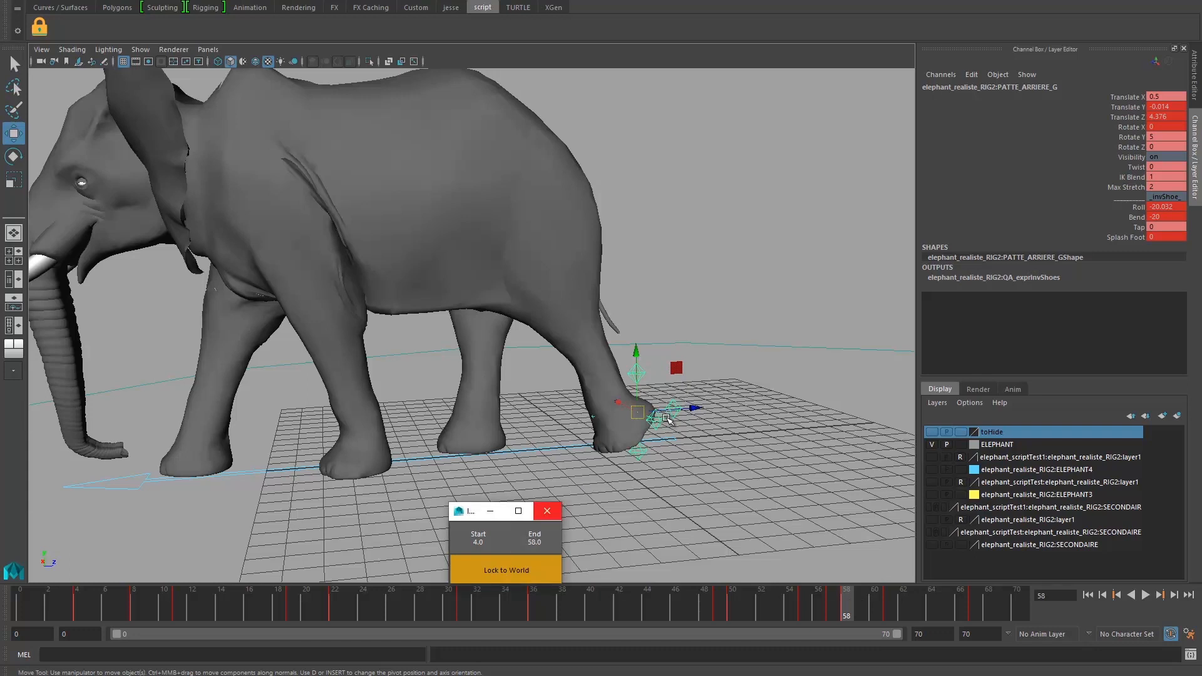
mouse_move(820, 281)
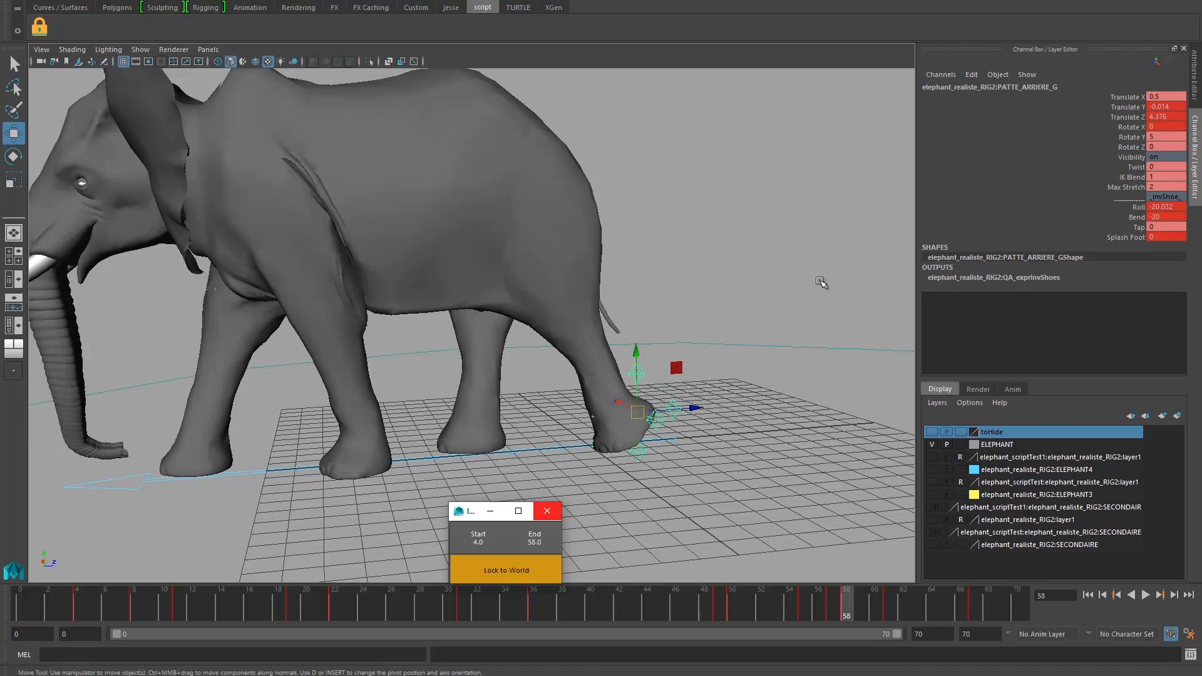
mouse_move(1102, 102)
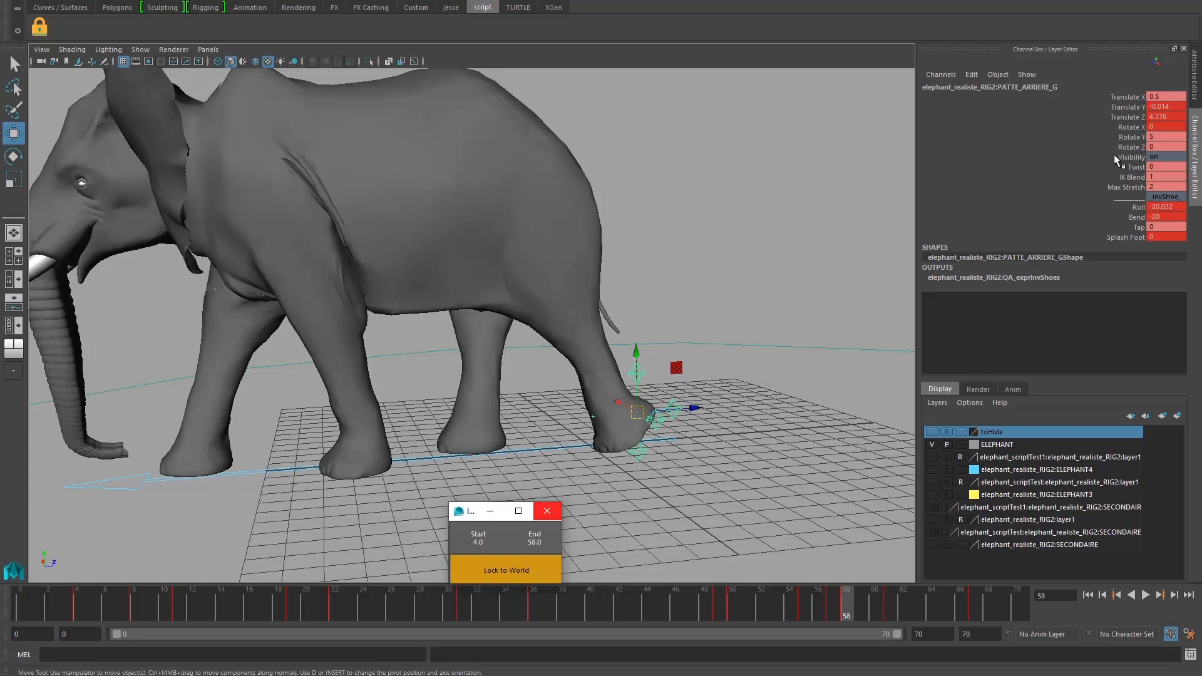
mouse_move(1123, 116)
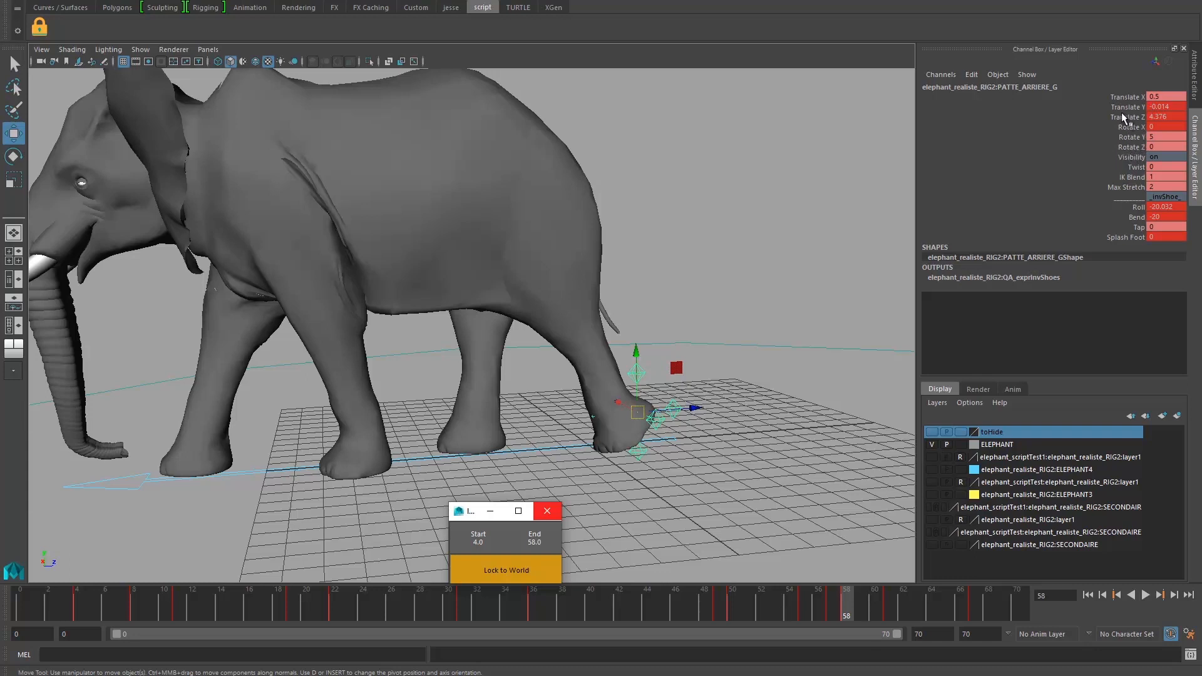
left_click(1126, 116)
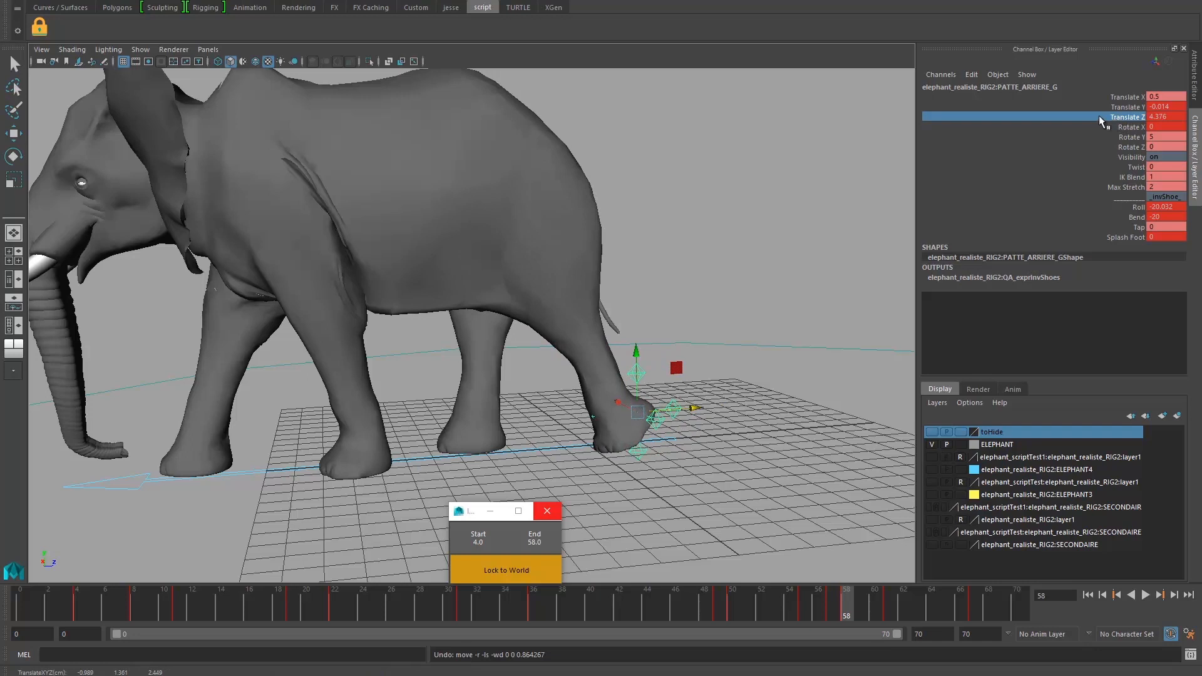
Run Lock to World to key Translate Z across frames 4–58.
left_click(504, 569)
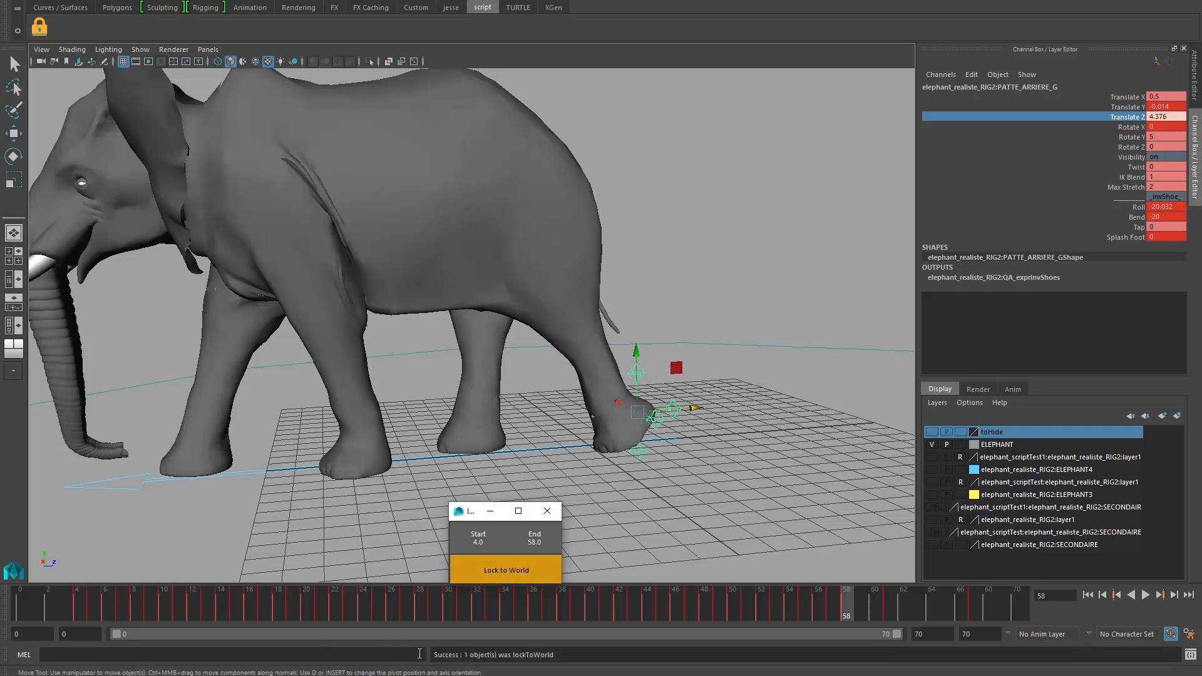
left_click(54, 601)
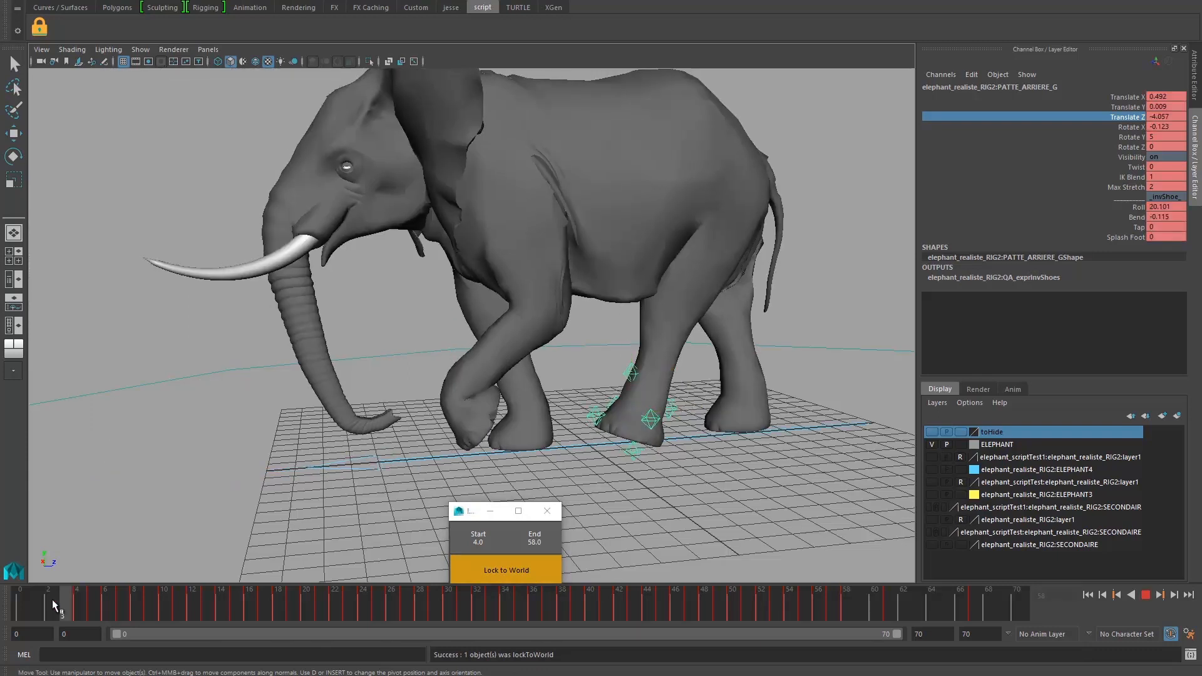
left_click_drag(57, 602, 532, 601)
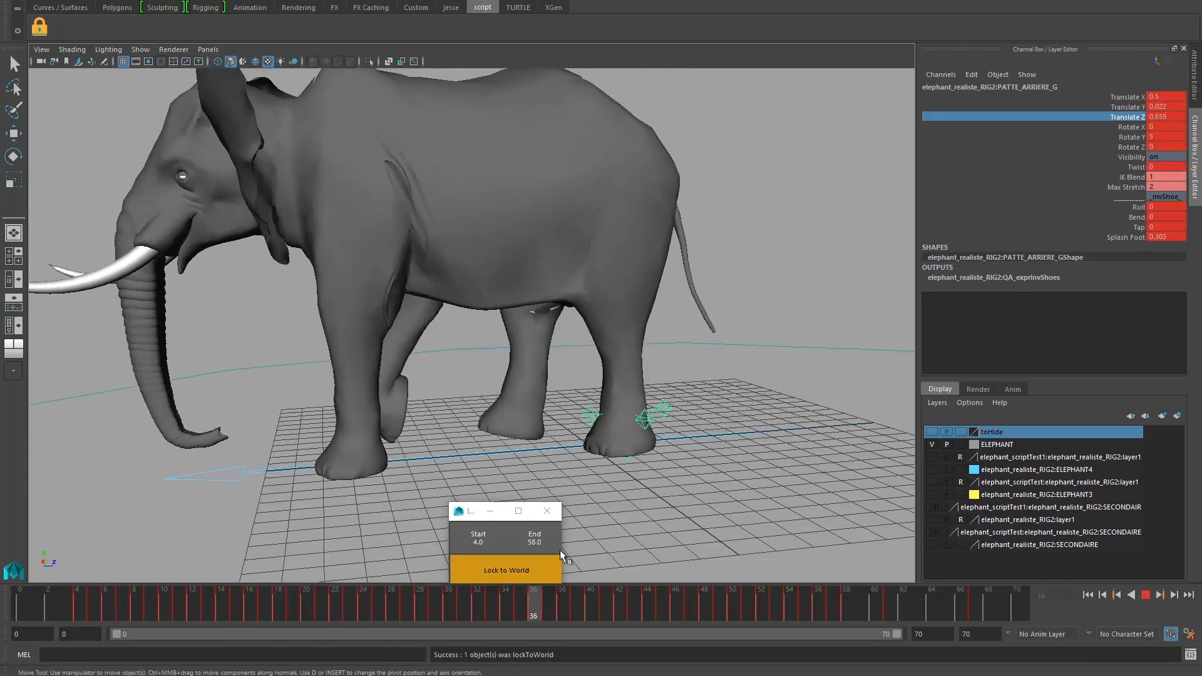
left_click(236, 602)
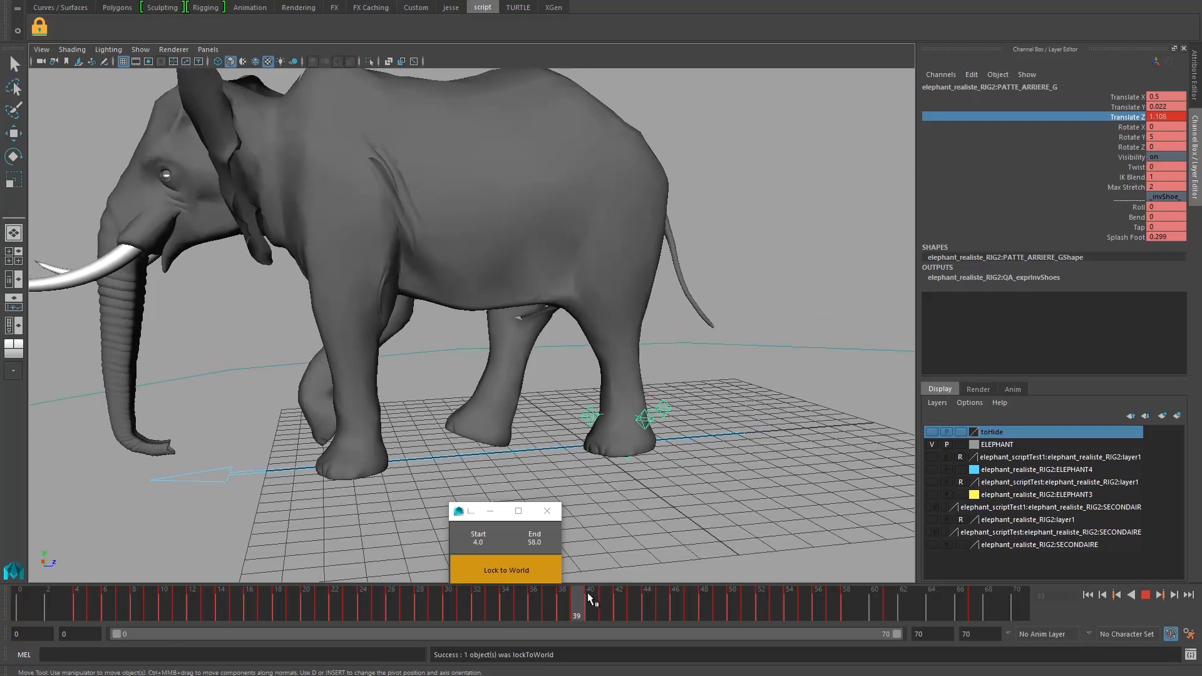
left_click(660, 600)
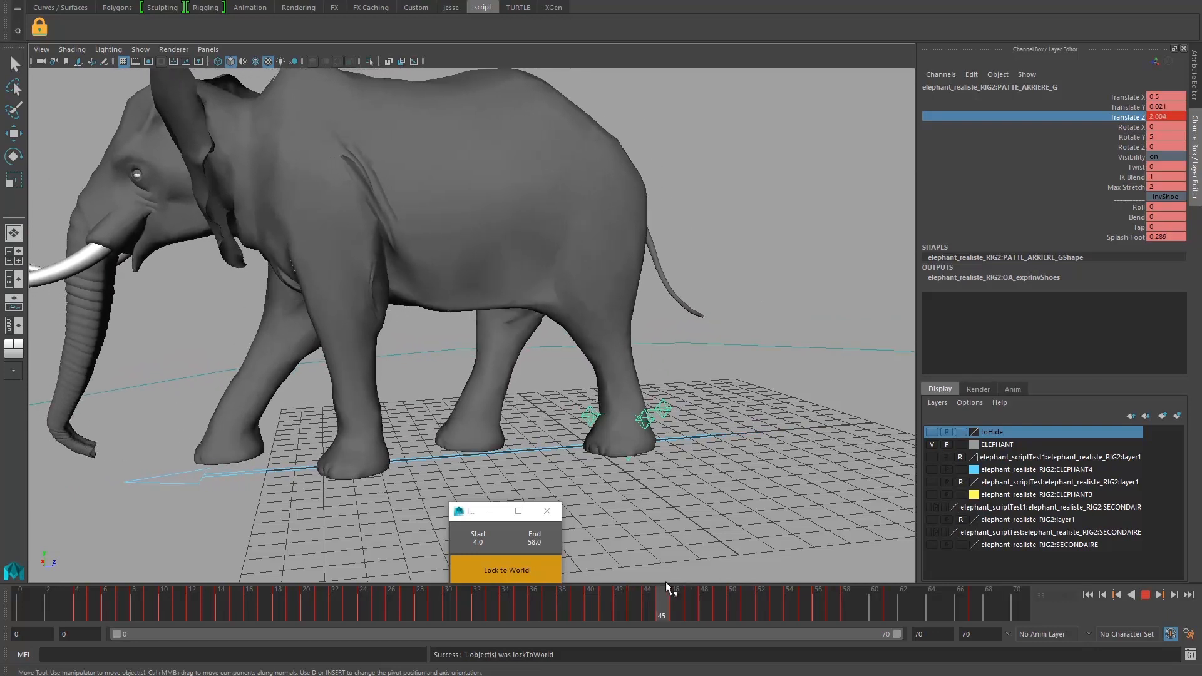